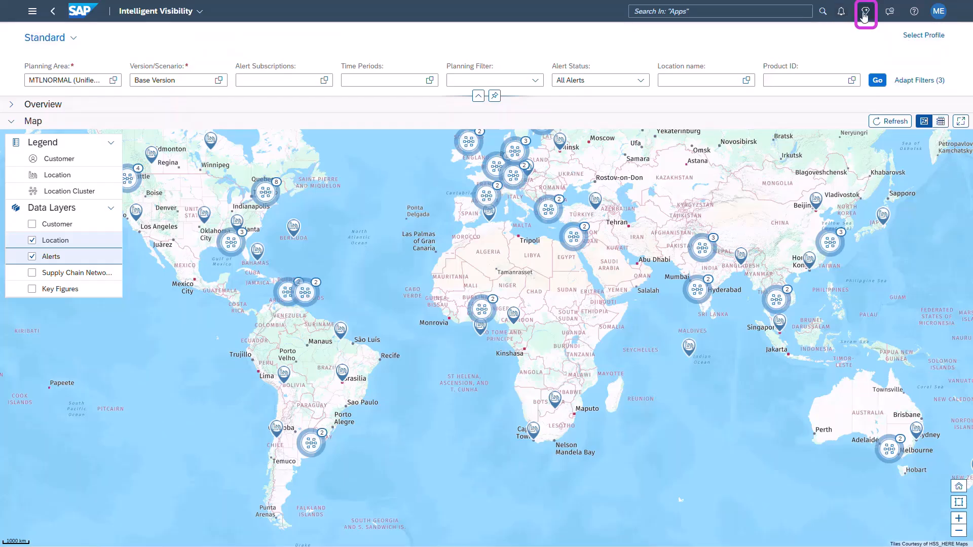
# - Open Joule and send 'I would like to run my saved job'
pyautogui.click(865, 11)
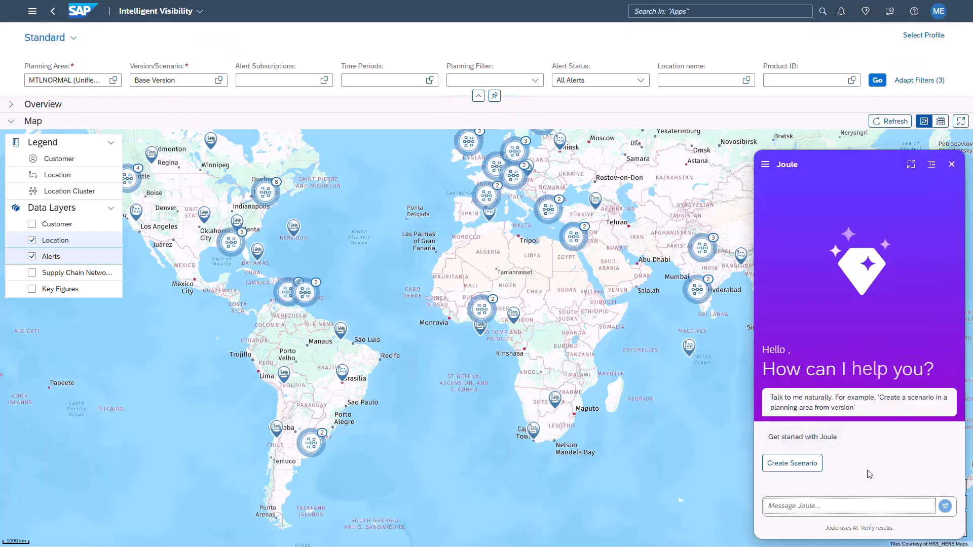
pyautogui.write('I would like to run m')
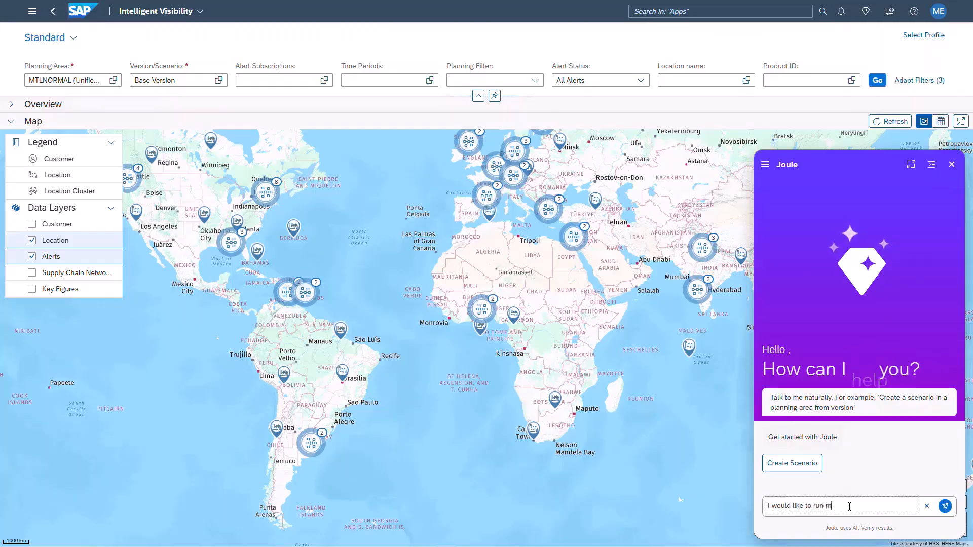
pyautogui.write('y saved job')
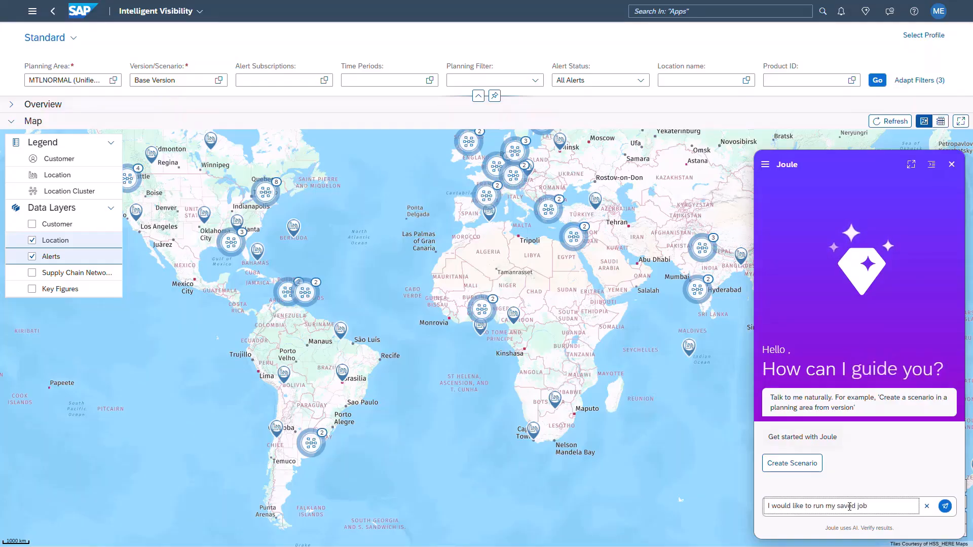
pyautogui.click(945, 506)
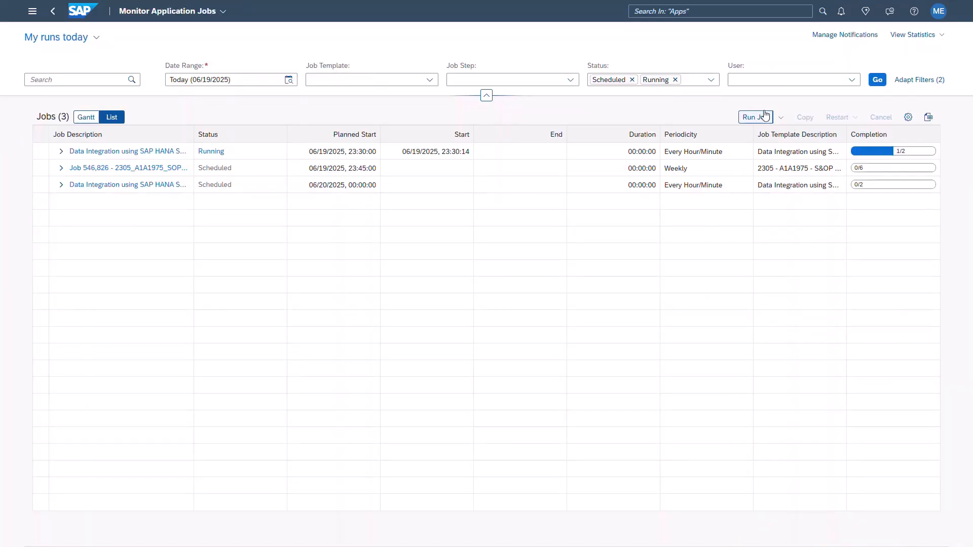
# - Open the Run Job dropdown to show Start My Jobs and its saved jobs
pyautogui.click(780, 117)
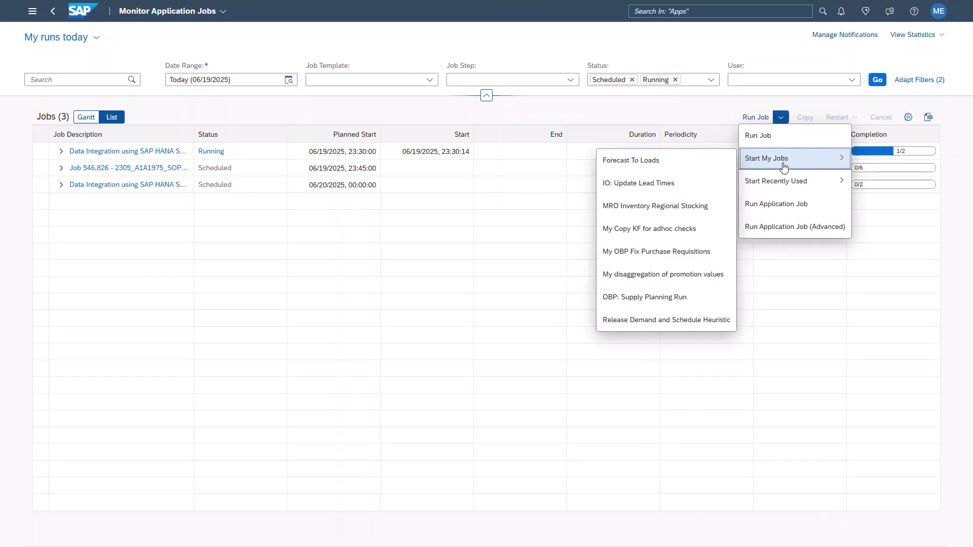
pyautogui.moveTo(784, 180)
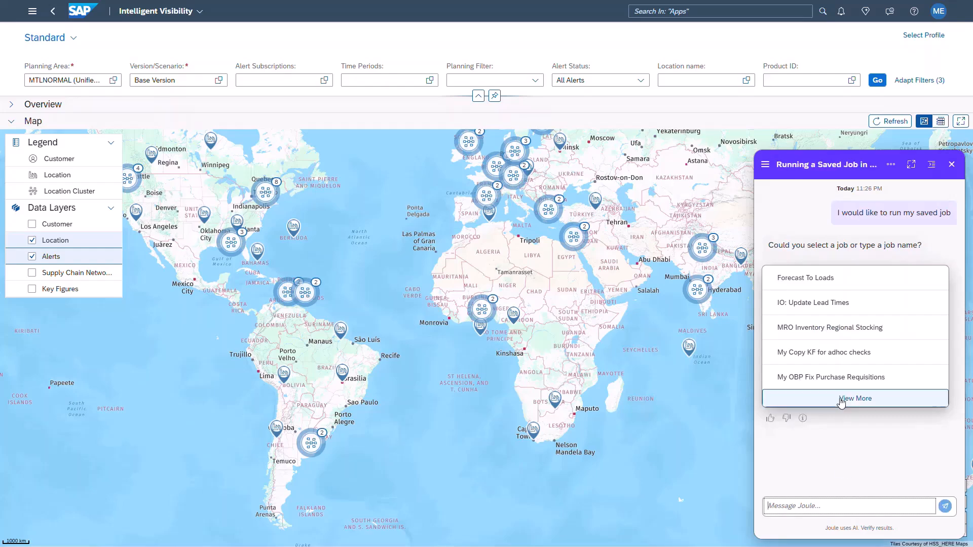
# - Select Forecast To Loads in Joule and scroll through its job detail card
pyautogui.click(804, 276)
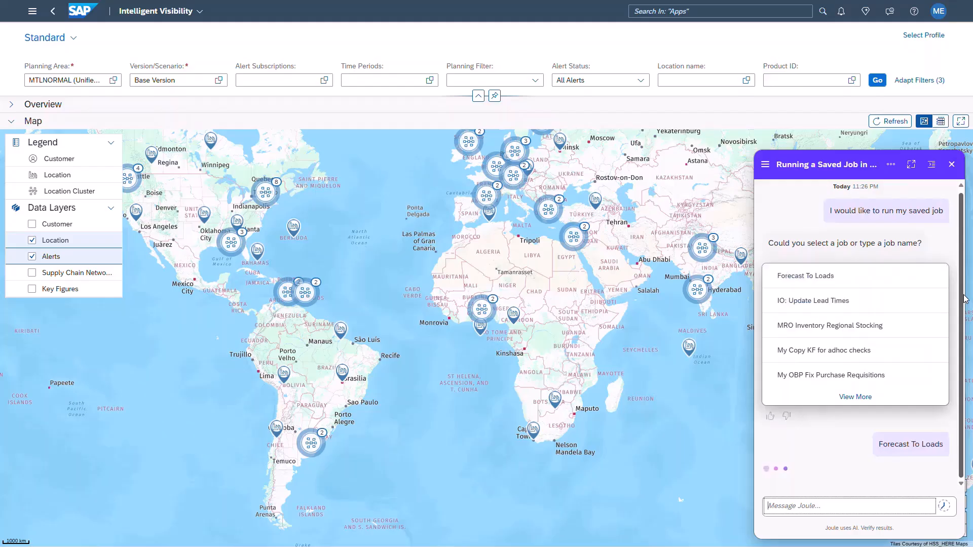
pyautogui.click(805, 276)
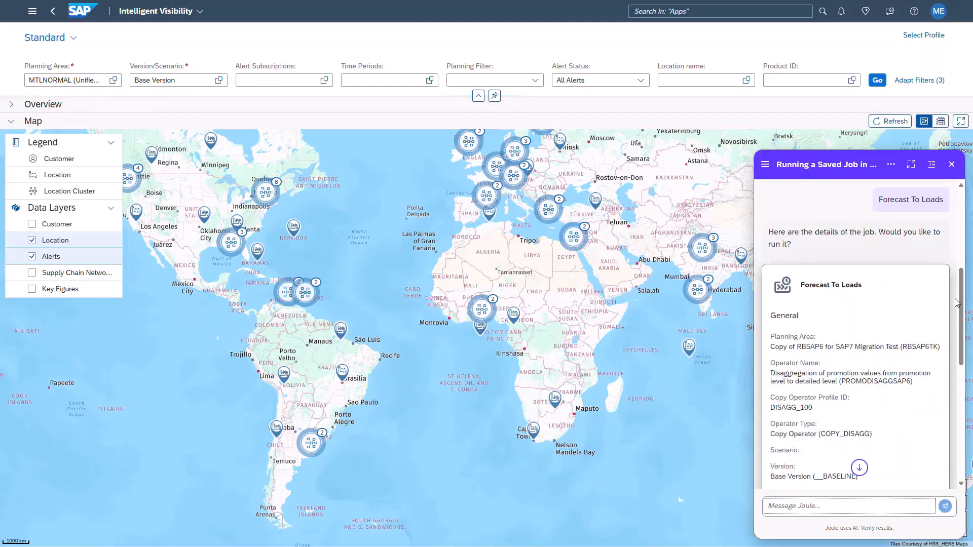
pyautogui.scroll(-3)
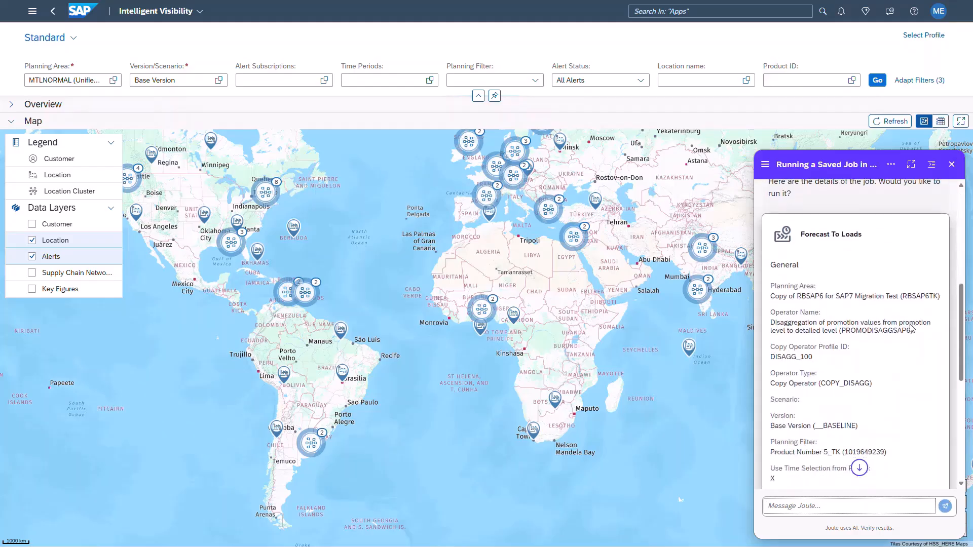
pyautogui.scroll(-3)
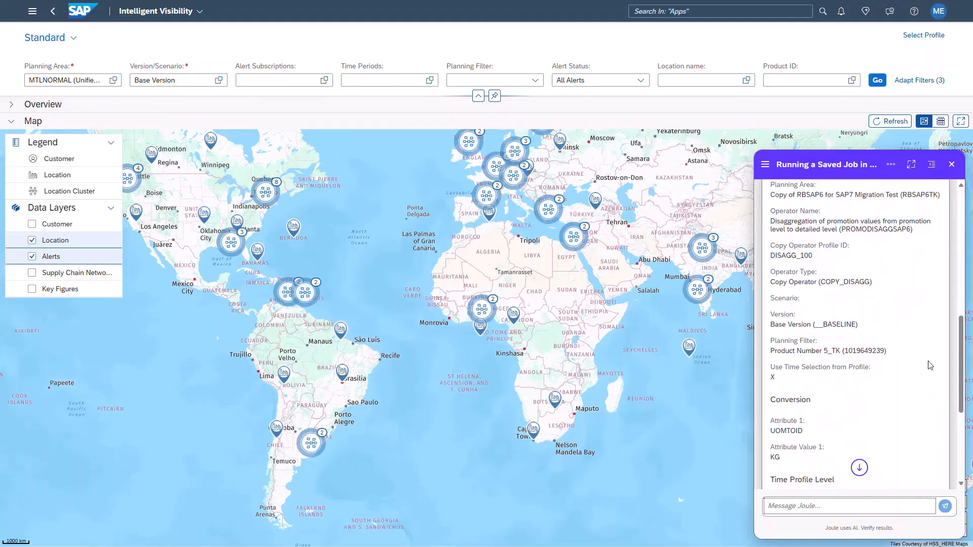
pyautogui.scroll(-3)
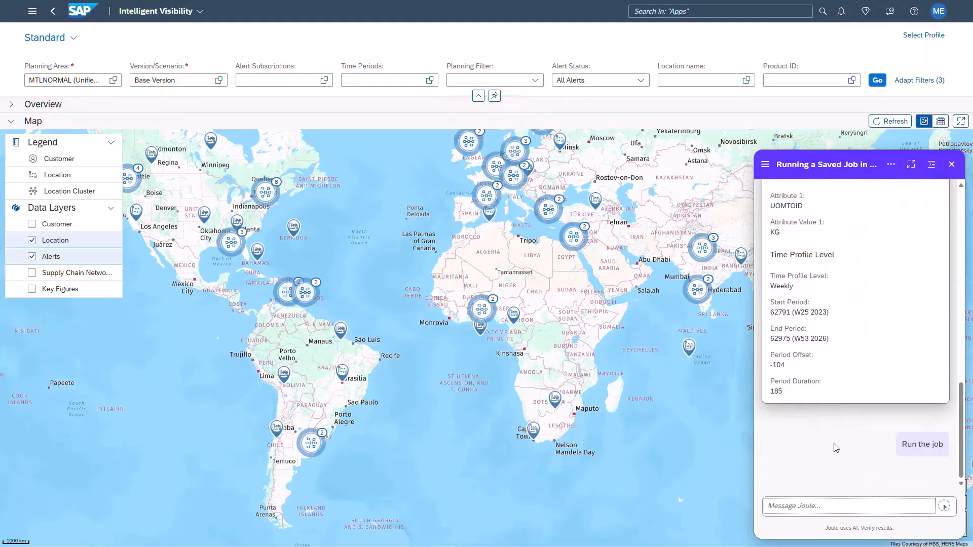
# - Confirm 'Run the job' so Joule schedules Forecast To Loads
pyautogui.click(922, 445)
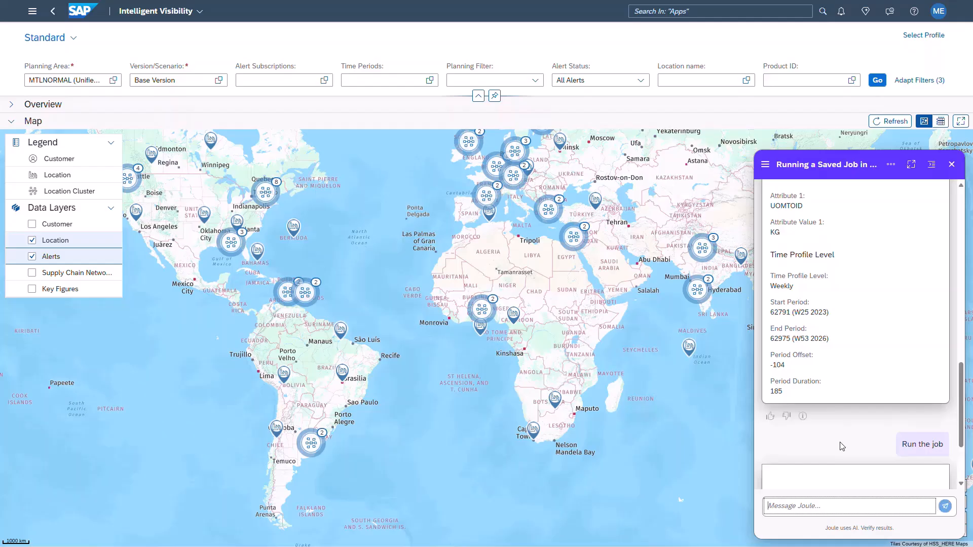
pyautogui.click(921, 444)
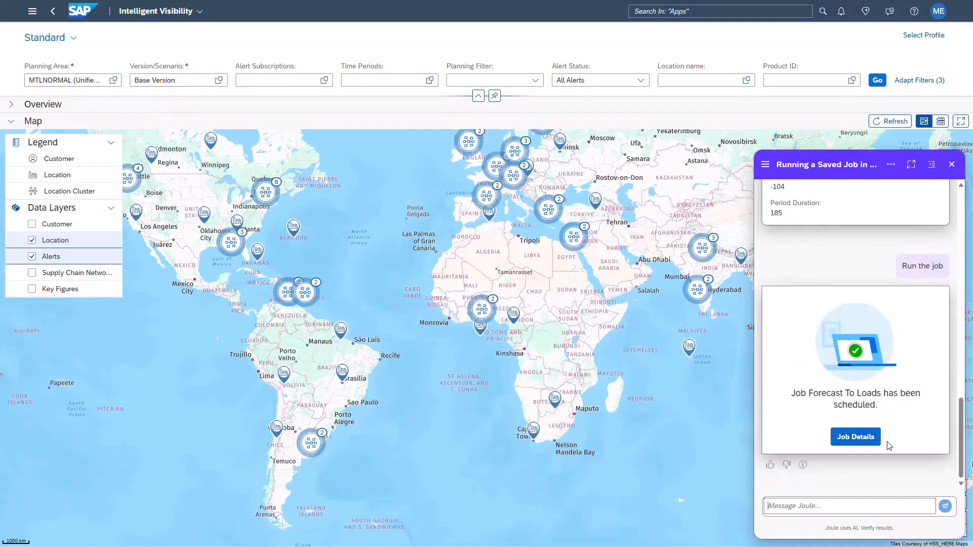
pyautogui.moveTo(843, 507)
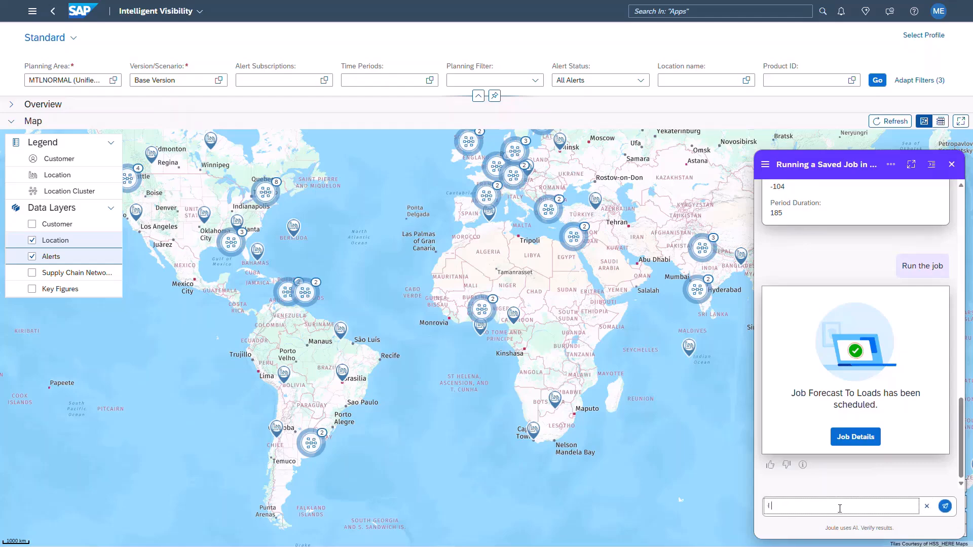
# - Send Joule 'I would like to see the status of my job'
pyautogui.write('I would like to see the status of my')
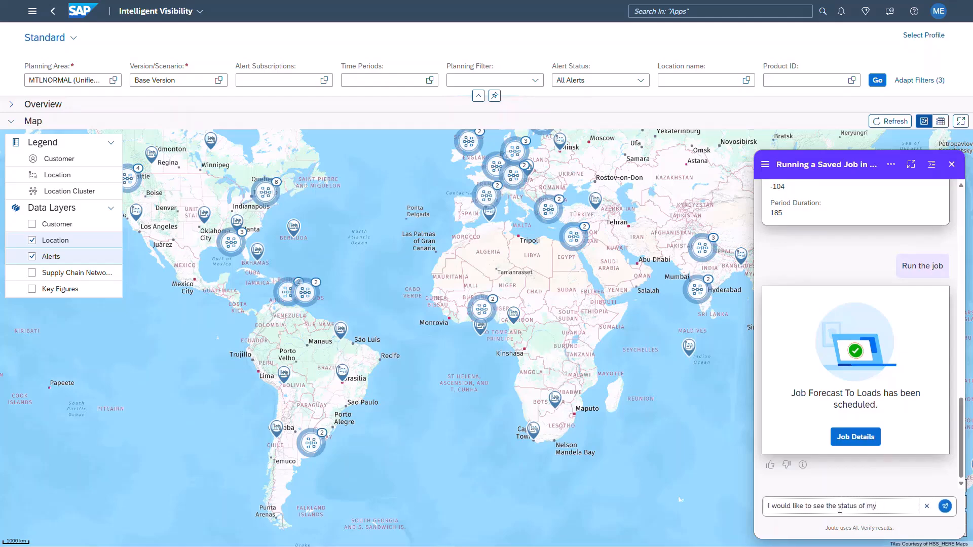
pyautogui.write('job')
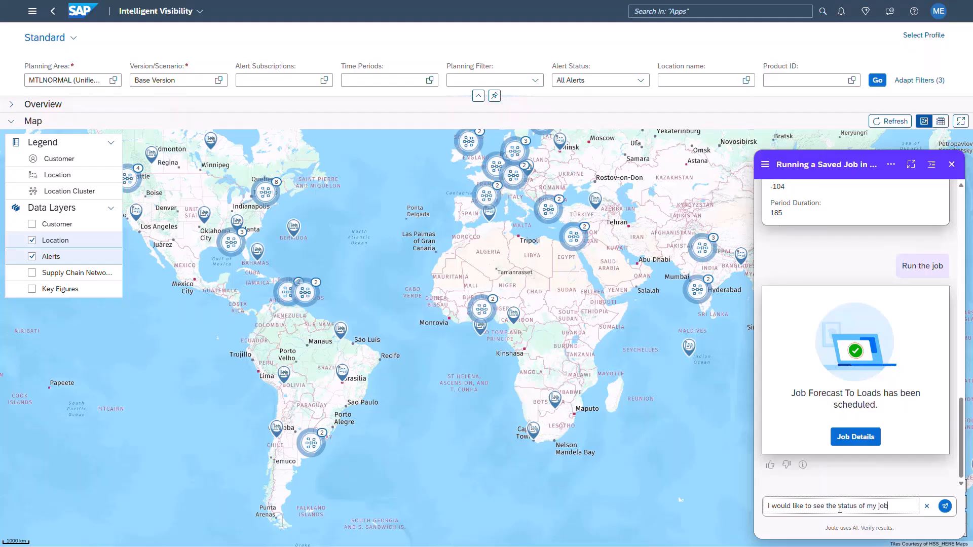
pyautogui.click(945, 506)
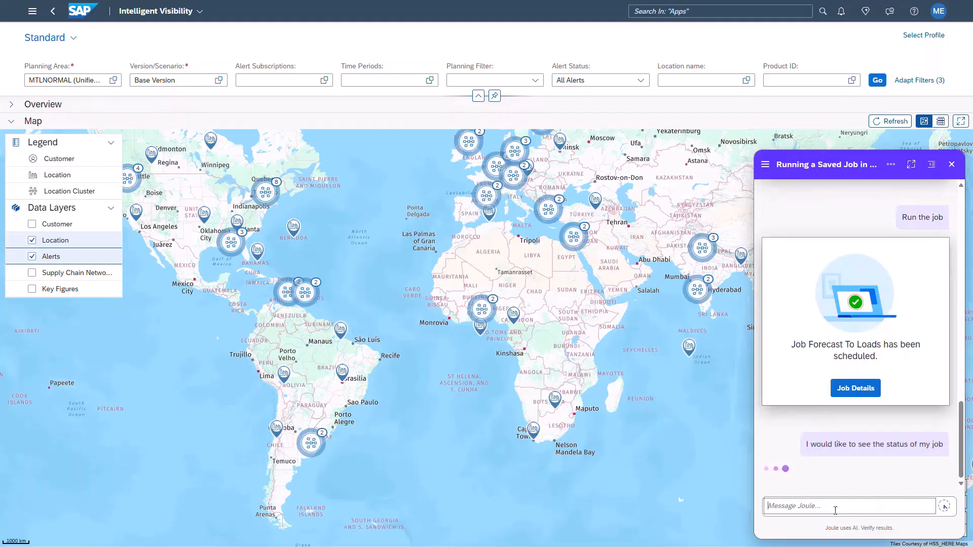